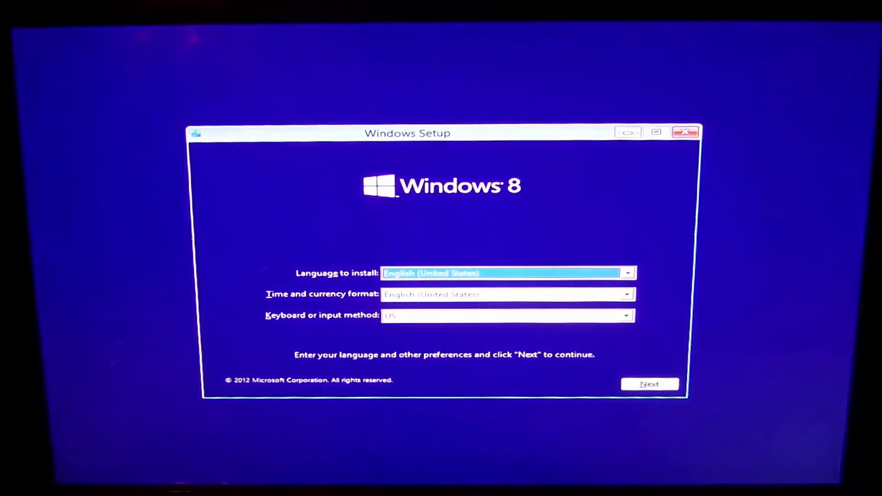
{"action": "mouse_move", "coordinate": [588, 176]}
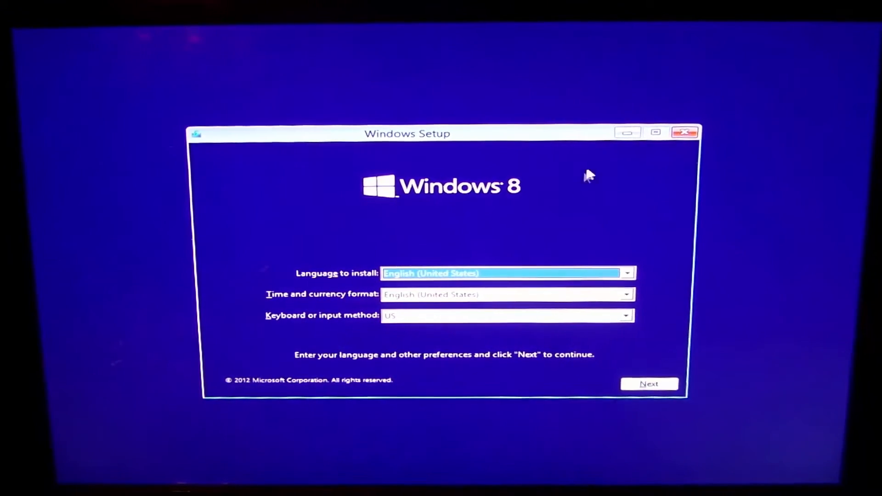
Accept the English (United States) language settings and start the Windows 8 installation.
{"action": "left_click", "coordinate": [649, 384]}
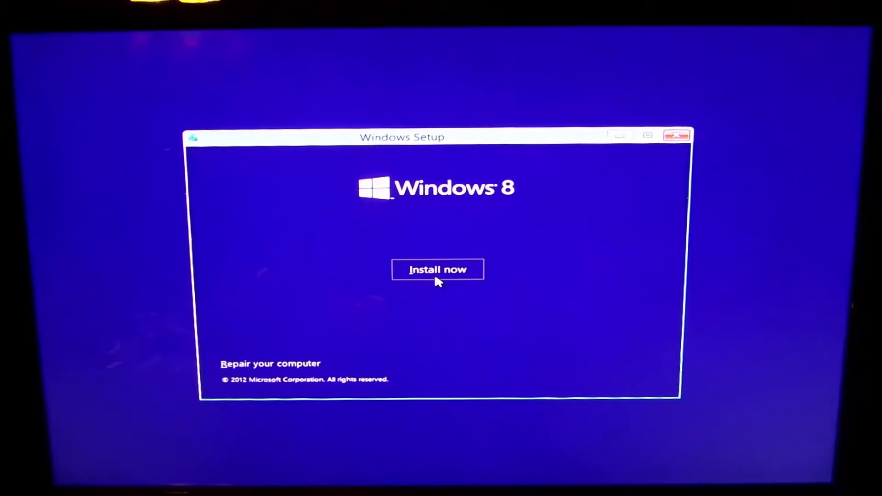
{"action": "left_click", "coordinate": [438, 270]}
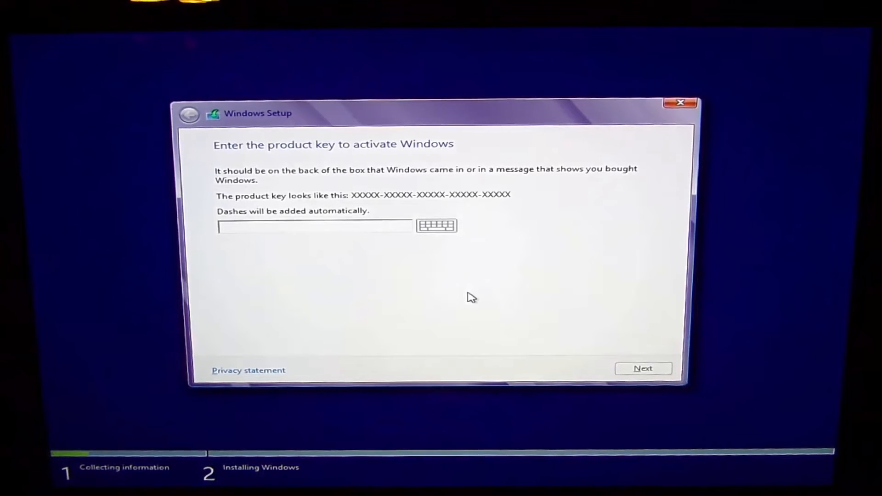
Skip the product key page and accept the Windows 8 license terms.
{"action": "left_click", "coordinate": [644, 369]}
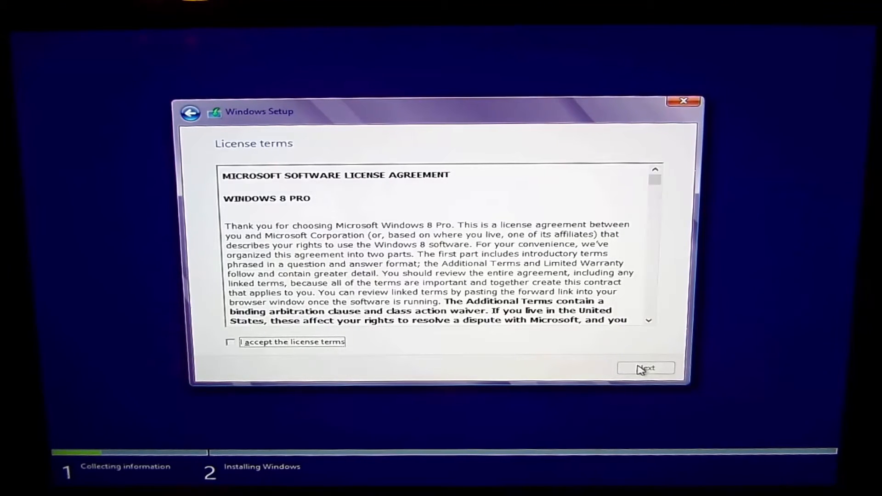
{"action": "mouse_move", "coordinate": [615, 206]}
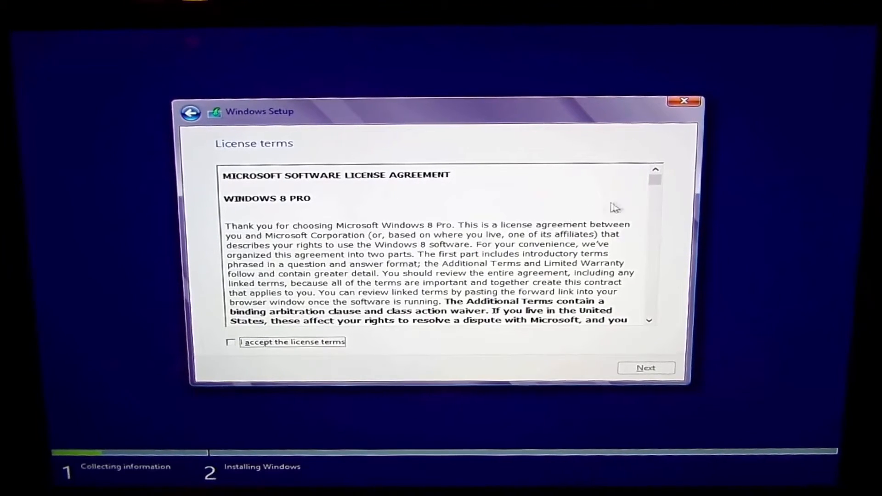
{"action": "scroll", "scroll_direction": "down", "scroll_amount": 3}
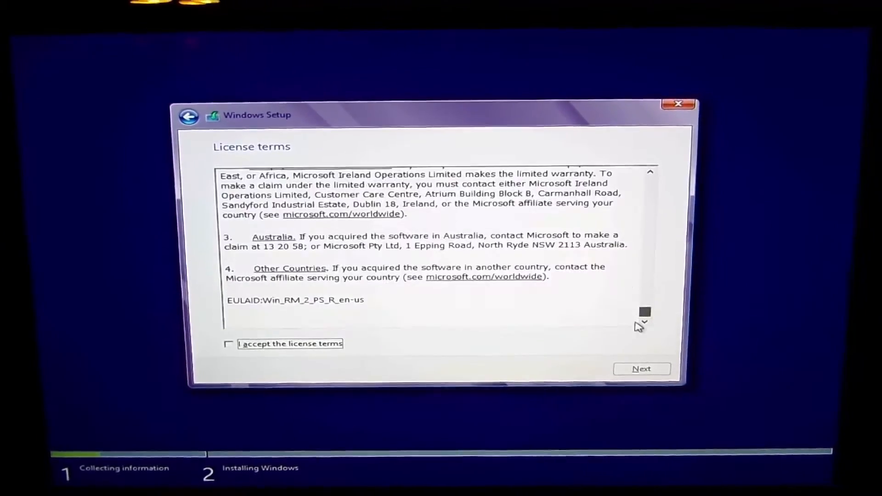
{"action": "left_click", "coordinate": [228, 346]}
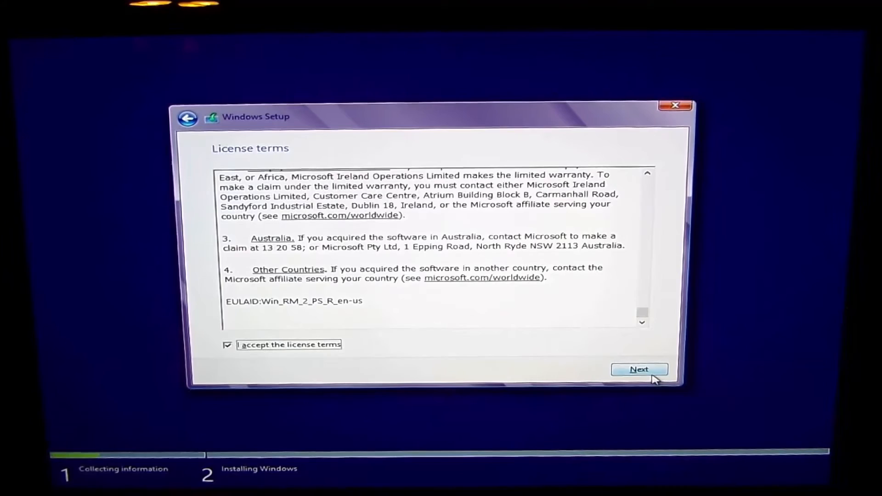
{"action": "left_click", "coordinate": [639, 369]}
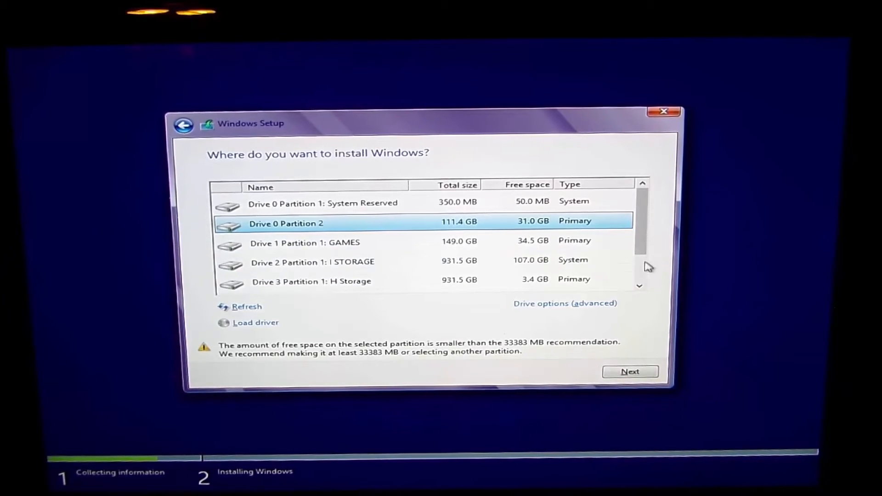
Delete the Kingston partition on Drive 5 and install onto its 223.6 GB unallocated space.
{"action": "scroll", "scroll_direction": "down", "scroll_amount": 3}
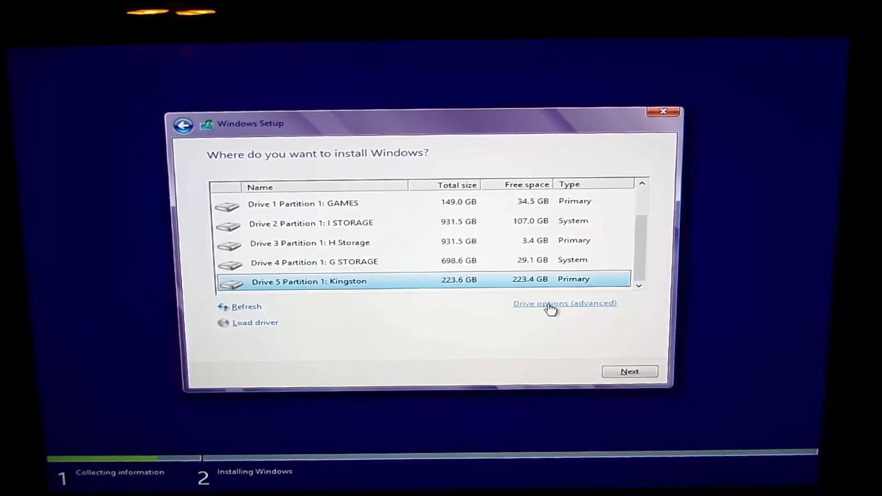
{"action": "left_click", "coordinate": [565, 303]}
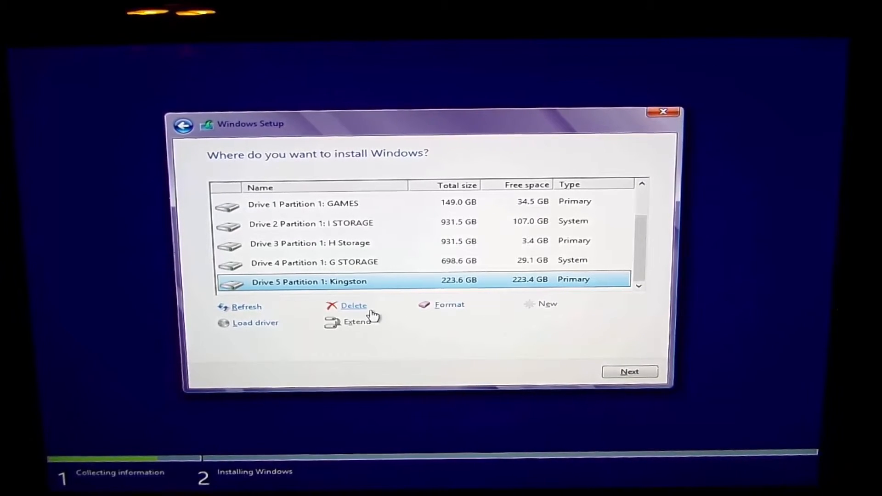
{"action": "left_click", "coordinate": [352, 306]}
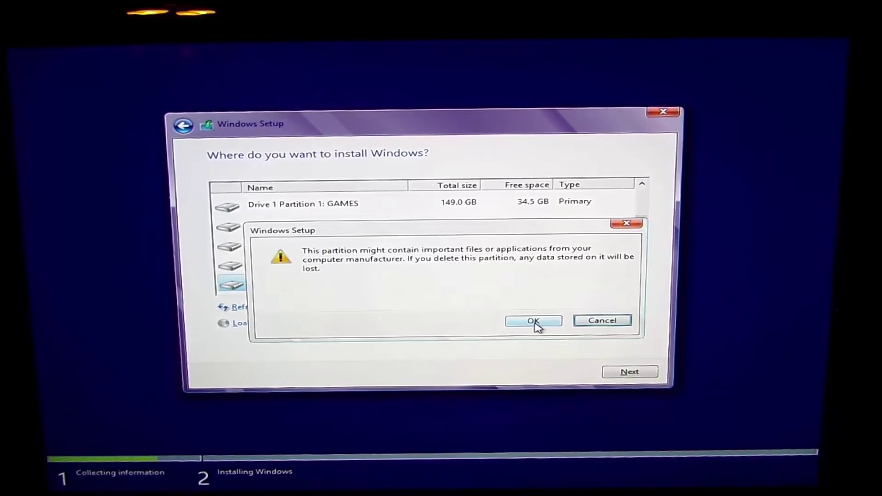
{"action": "left_click", "coordinate": [533, 321]}
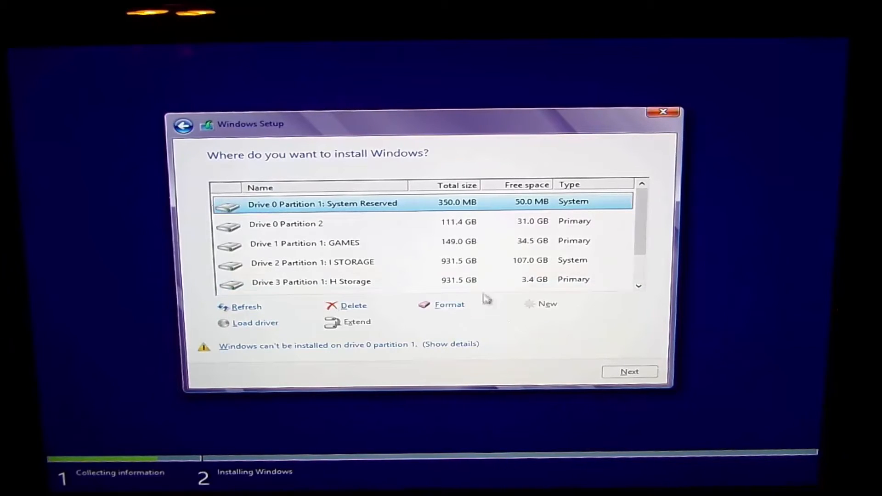
{"action": "scroll", "scroll_direction": "down", "scroll_amount": 3}
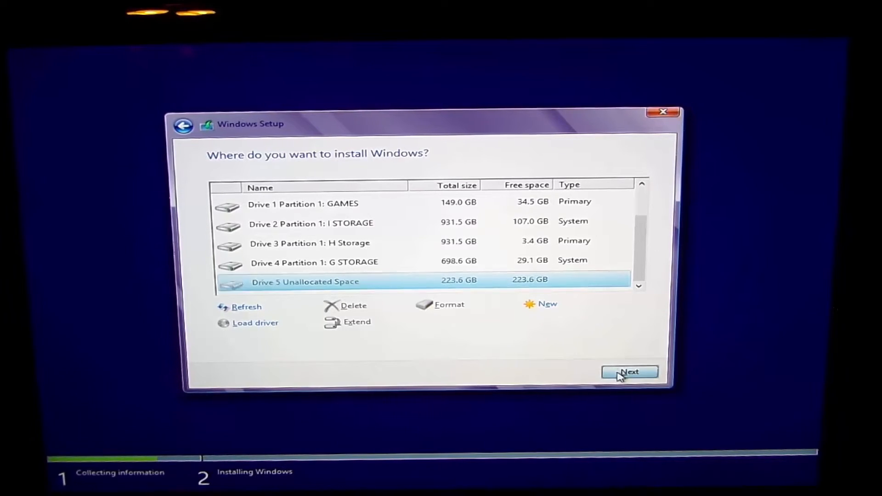
{"action": "left_click", "coordinate": [629, 371]}
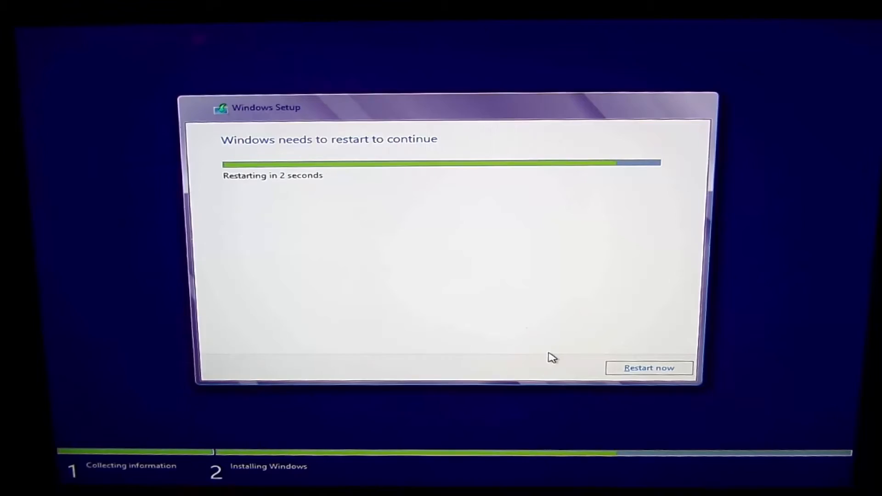
Restart the PC once Windows finishes copying files.
{"action": "left_click", "coordinate": [649, 368]}
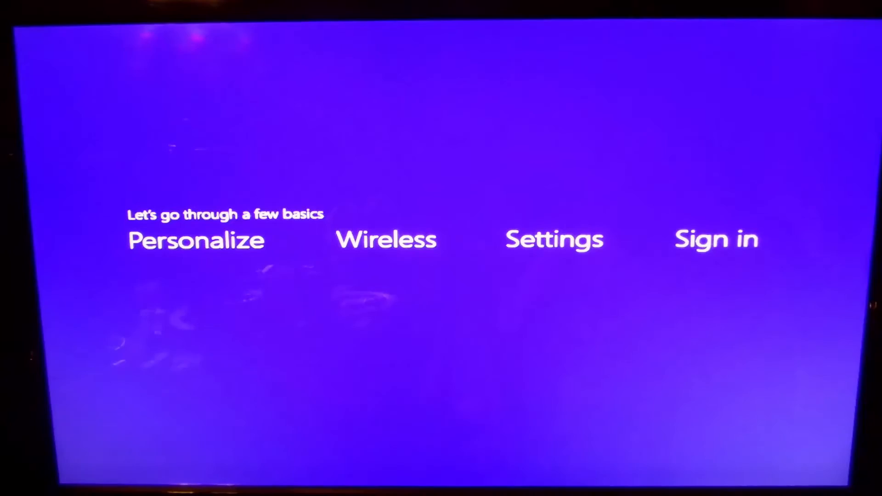
Name the PC 'IggysPC' and continue to Express settings.
{"action": "left_click", "coordinate": [197, 239]}
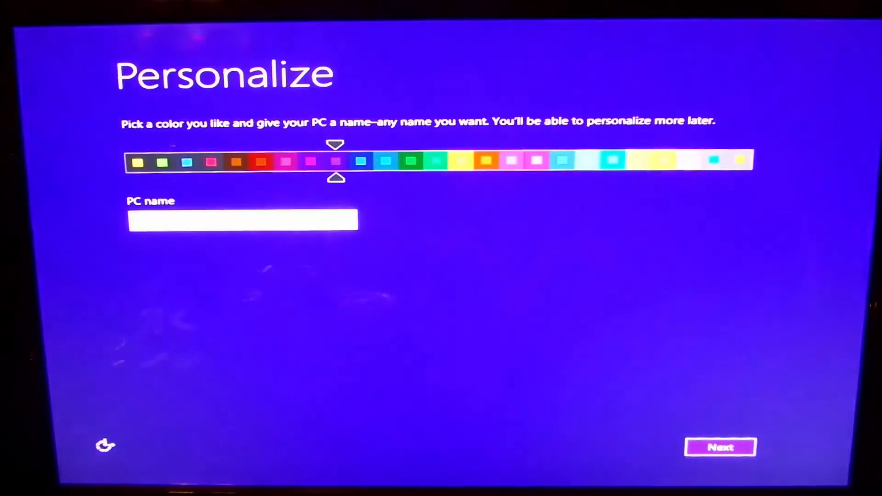
{"action": "left_click", "coordinate": [242, 219]}
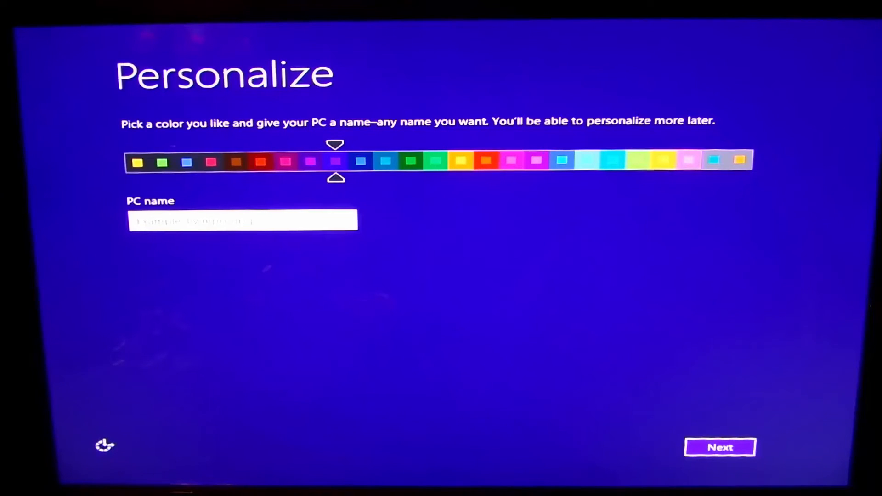
{"action": "type", "text": "Iggy"}
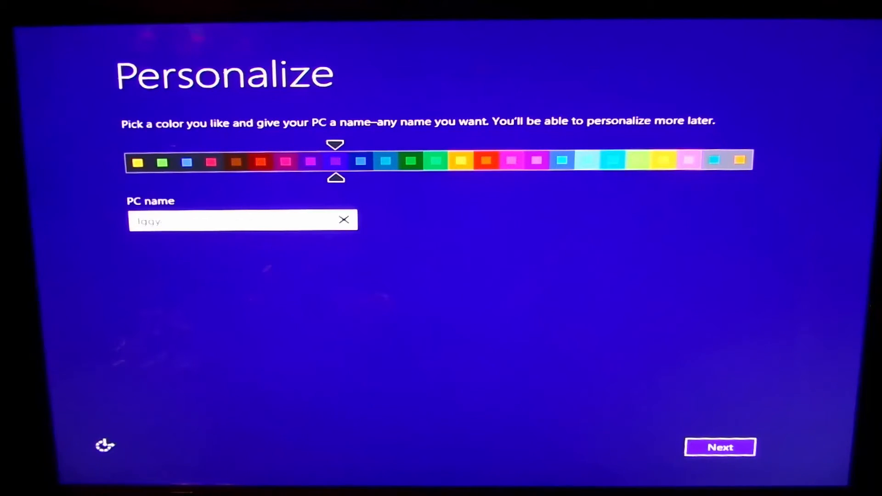
{"action": "type", "text": "s"}
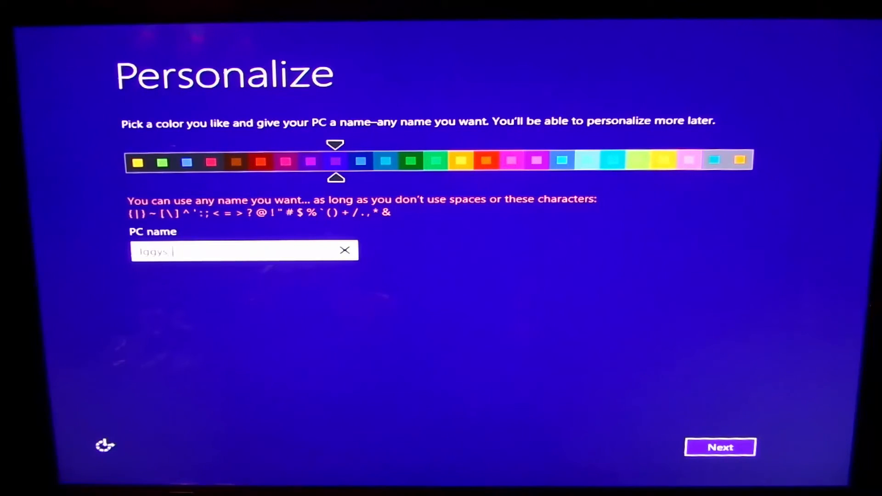
{"action": "type", "text": "PC"}
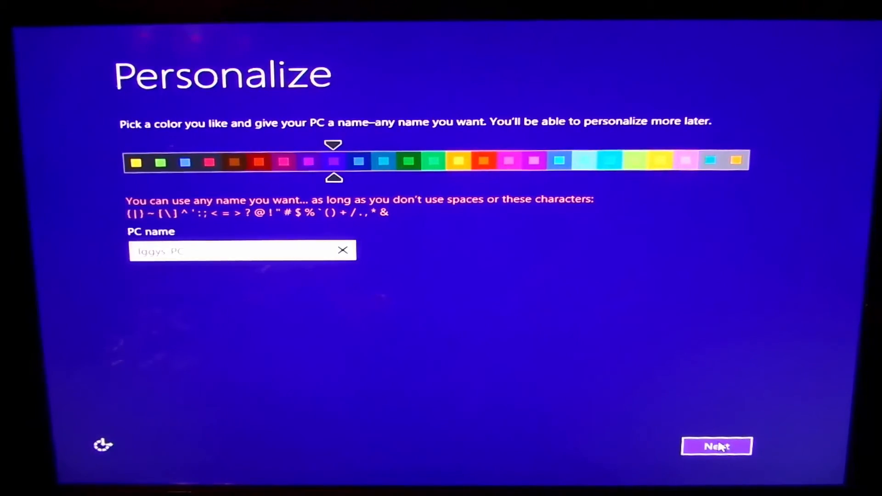
{"action": "left_click", "coordinate": [716, 446]}
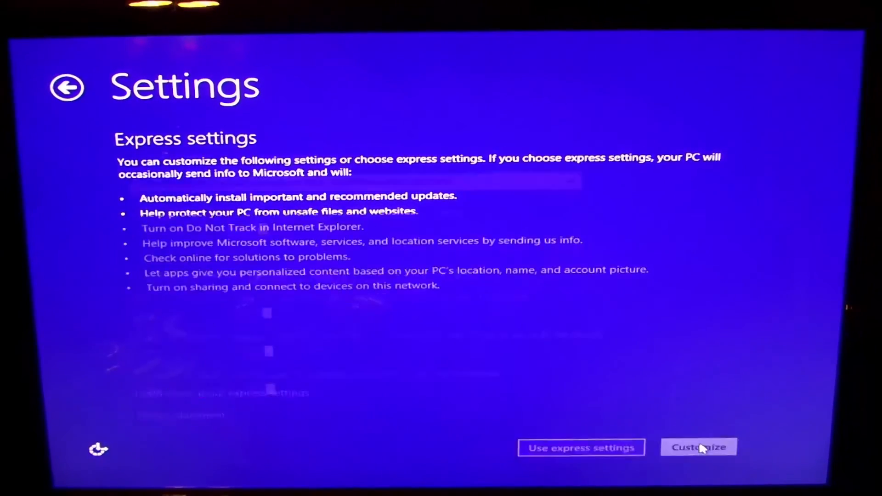
Customize settings, choosing 'Don't set up Windows Update', and continue.
{"action": "left_click", "coordinate": [698, 447]}
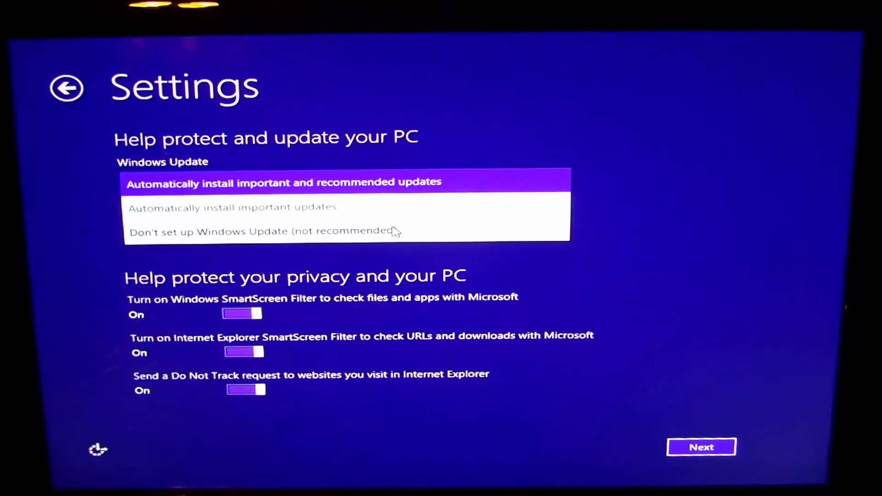
{"action": "left_click", "coordinate": [262, 231]}
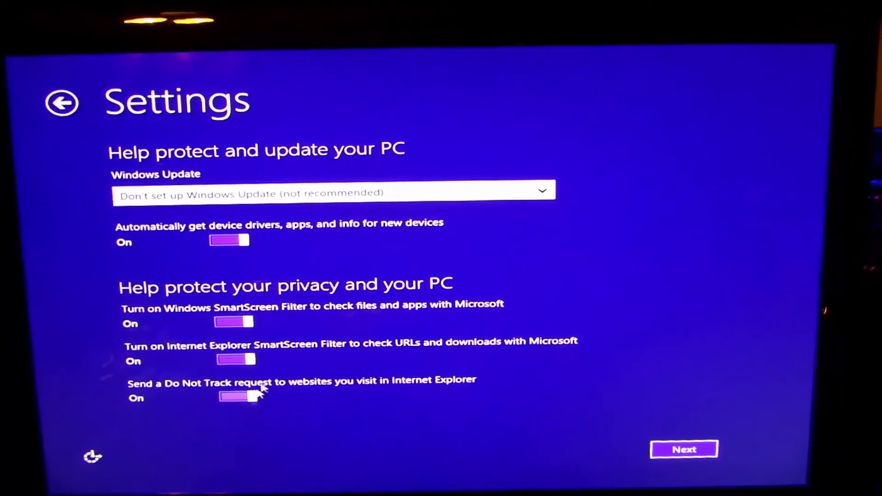
{"action": "mouse_move", "coordinate": [647, 444]}
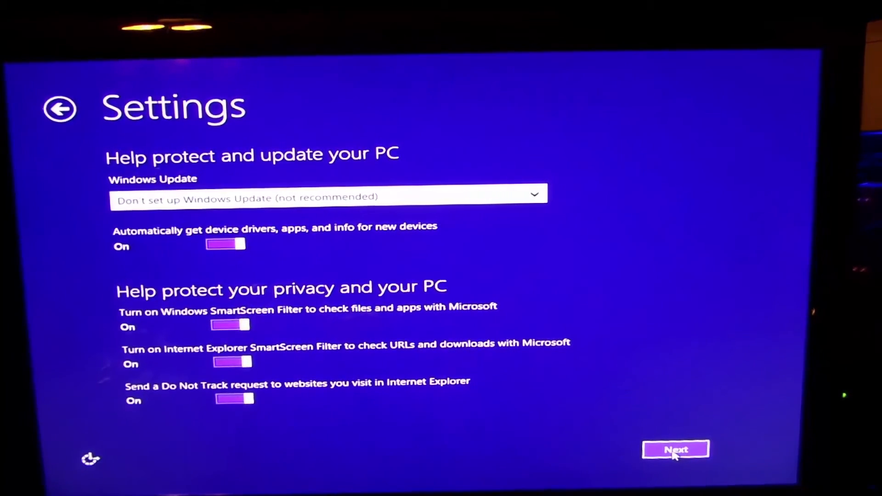
{"action": "left_click", "coordinate": [674, 450]}
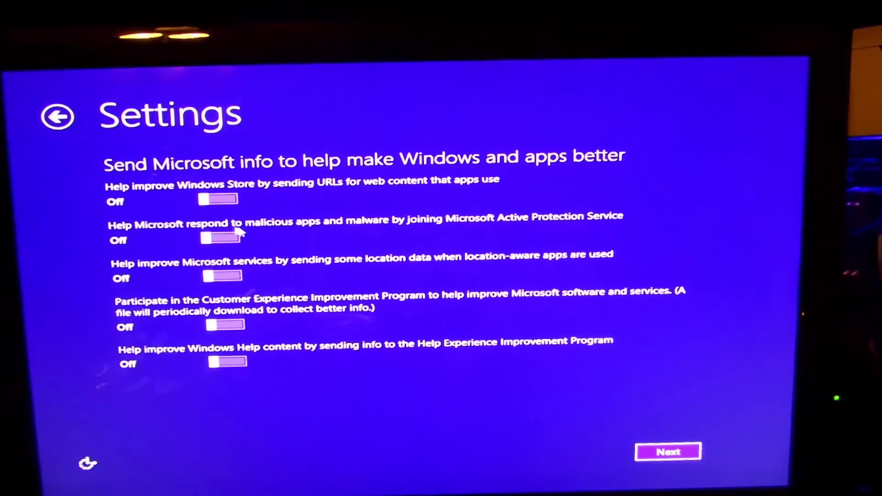
{"action": "mouse_move", "coordinate": [126, 249]}
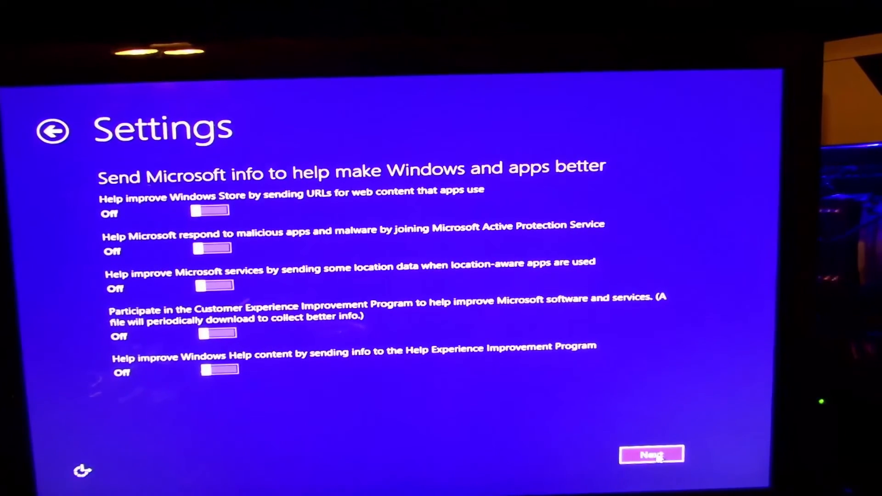
Keep info sharing off and accept the problem-checking and app-sharing pages.
{"action": "left_click", "coordinate": [650, 454]}
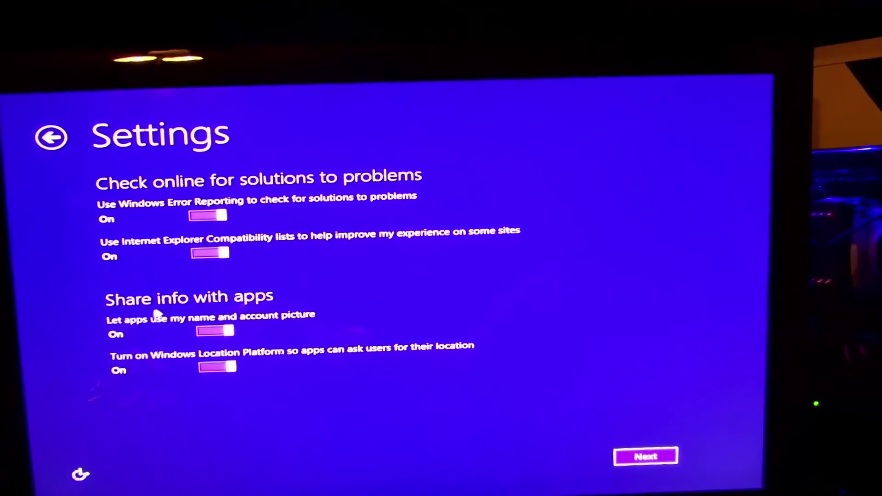
{"action": "mouse_move", "coordinate": [163, 344]}
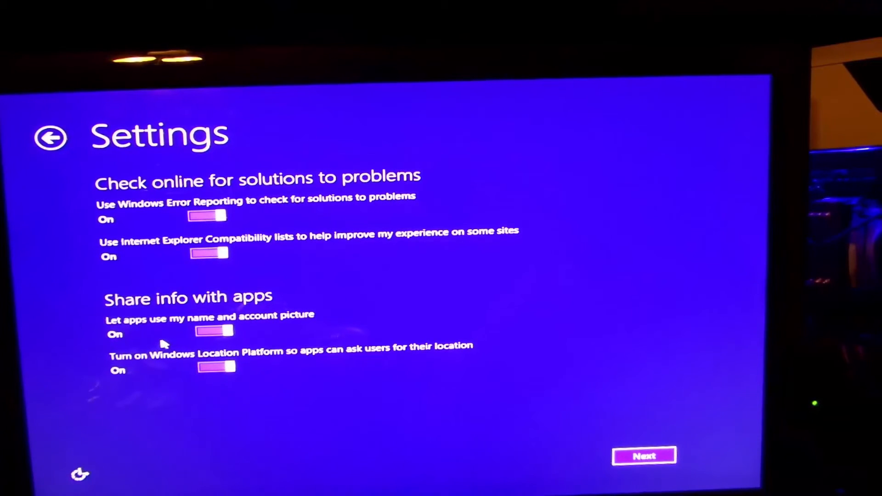
{"action": "mouse_move", "coordinate": [270, 379]}
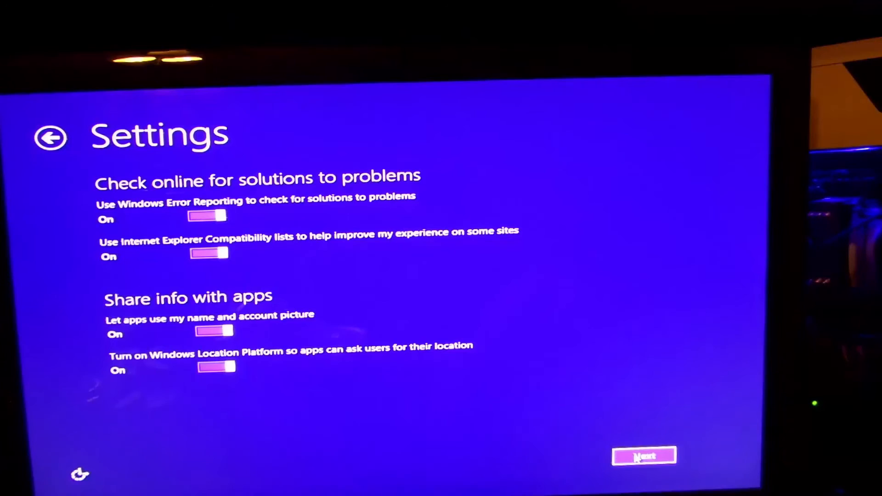
{"action": "left_click", "coordinate": [643, 456]}
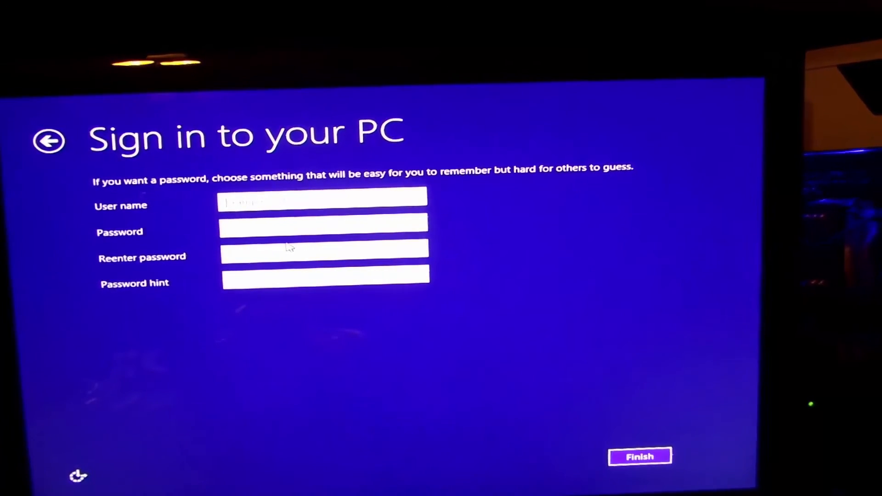
Create the local account 'Iggy' and finish setup to reach the Start screen.
{"action": "left_click", "coordinate": [640, 456]}
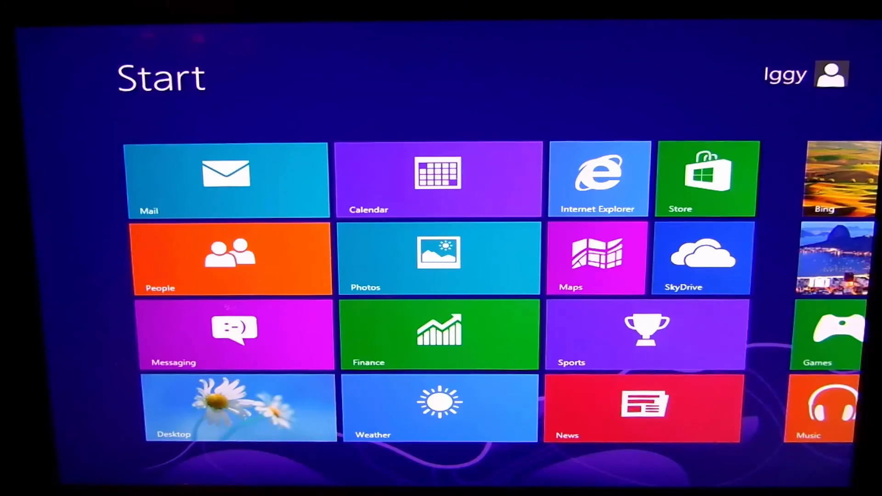
{"action": "scroll", "scroll_direction": "right", "scroll_amount": 3}
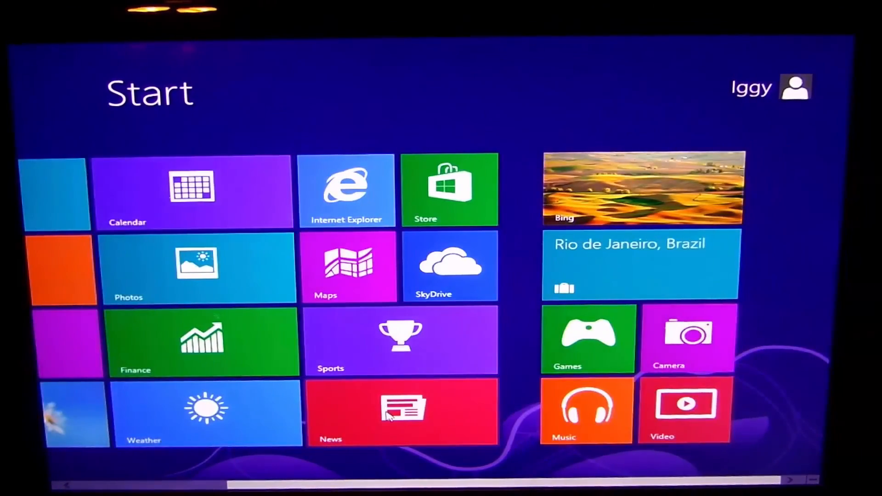
{"action": "scroll", "scroll_direction": "left", "scroll_amount": 3}
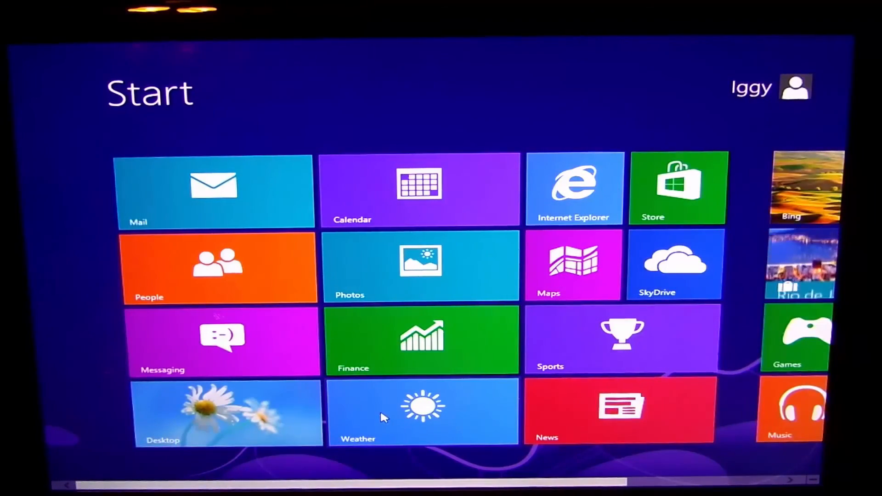